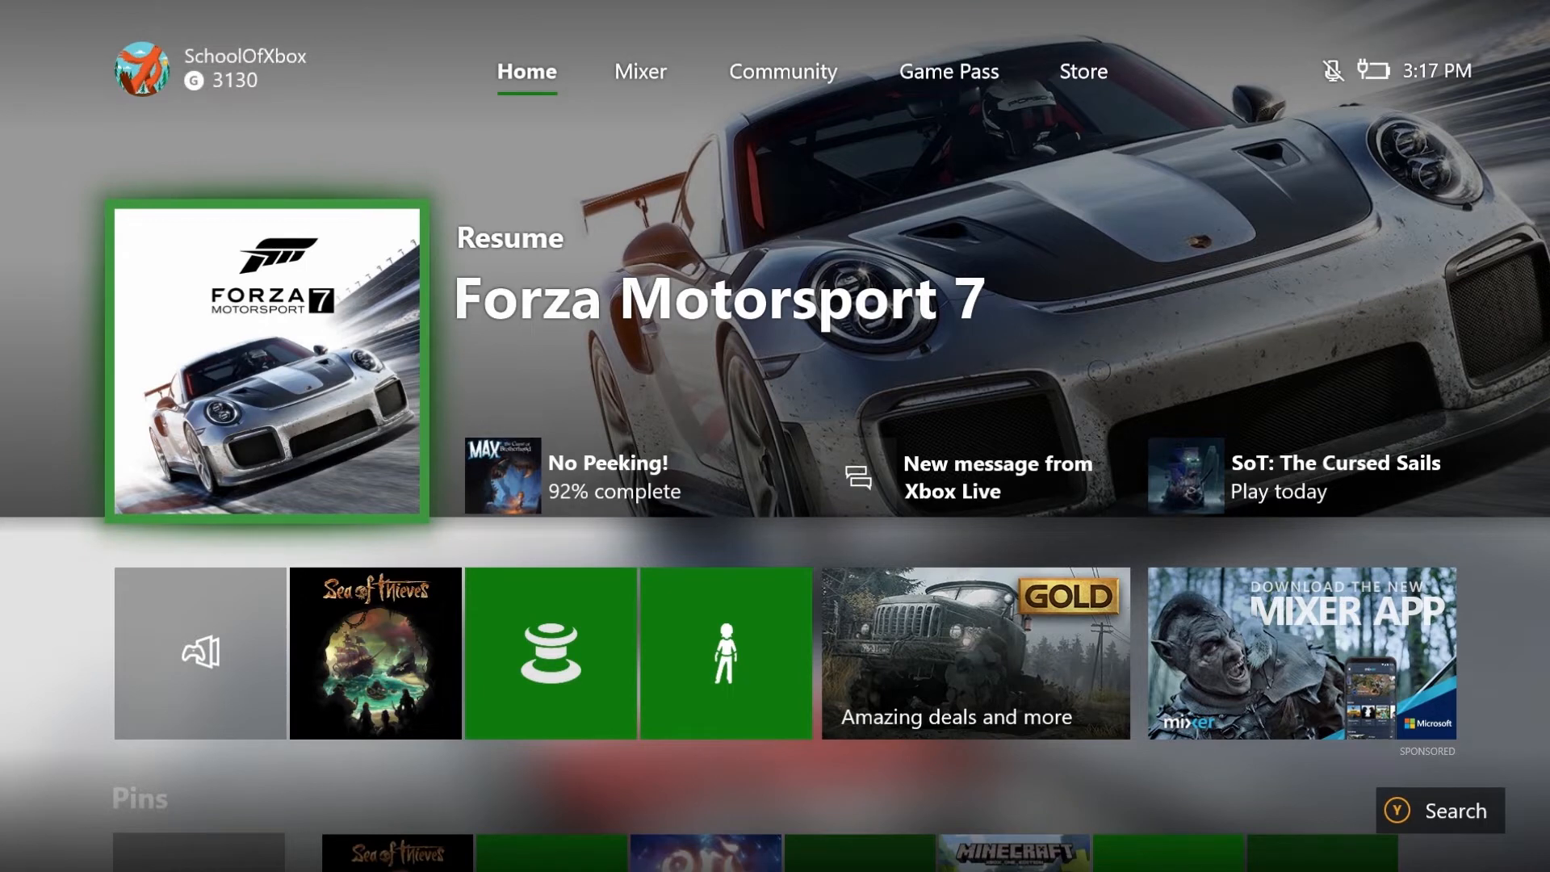
Step: Open the guide and show My games & apps with its pinned games
key(Xbox)
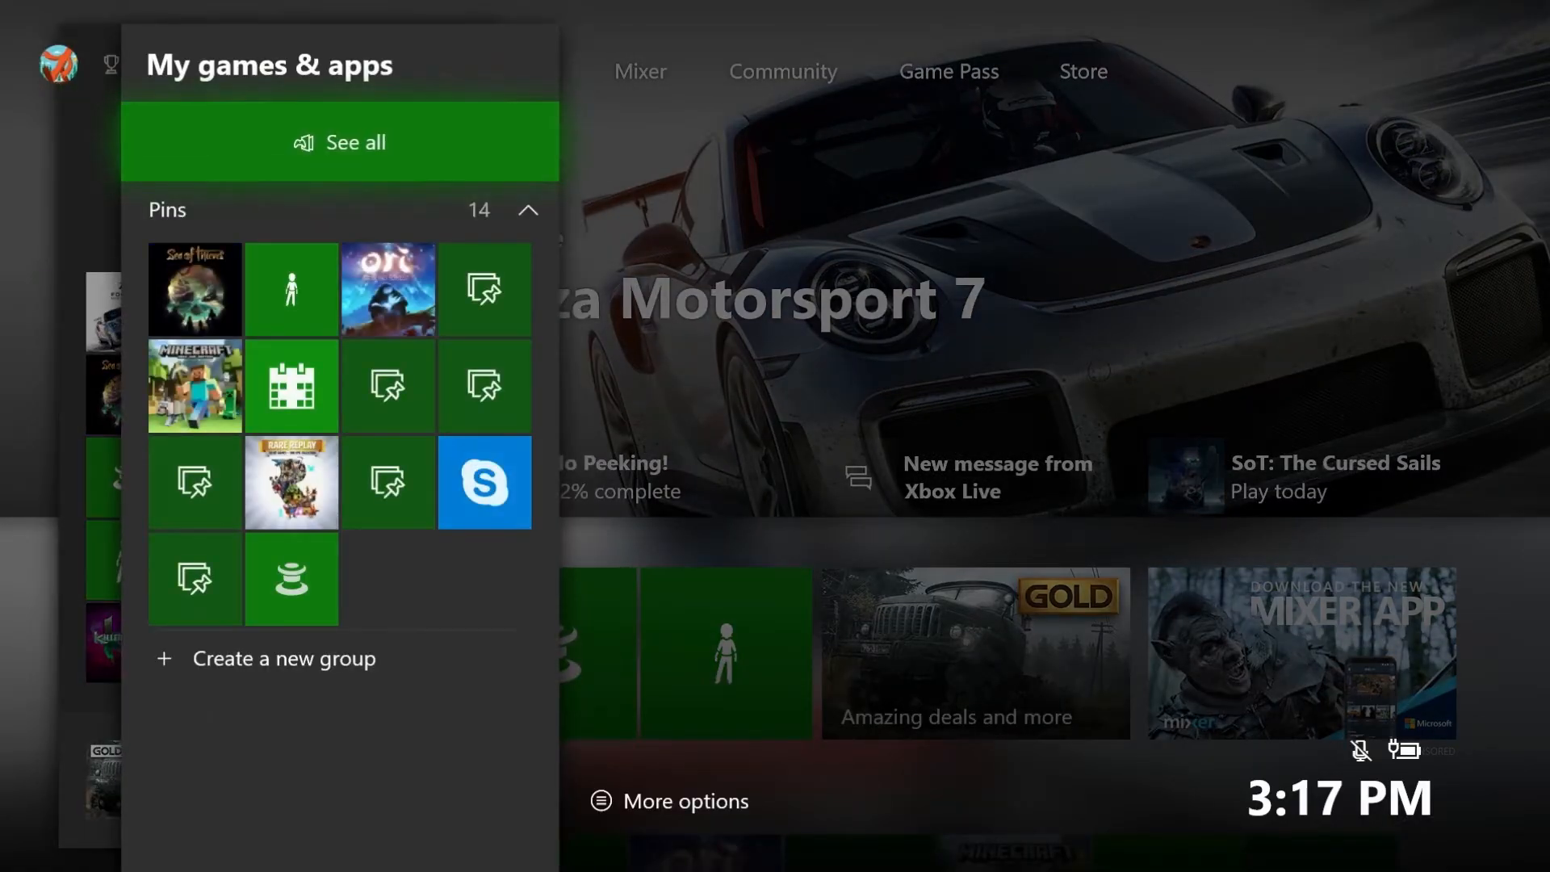
click(340, 142)
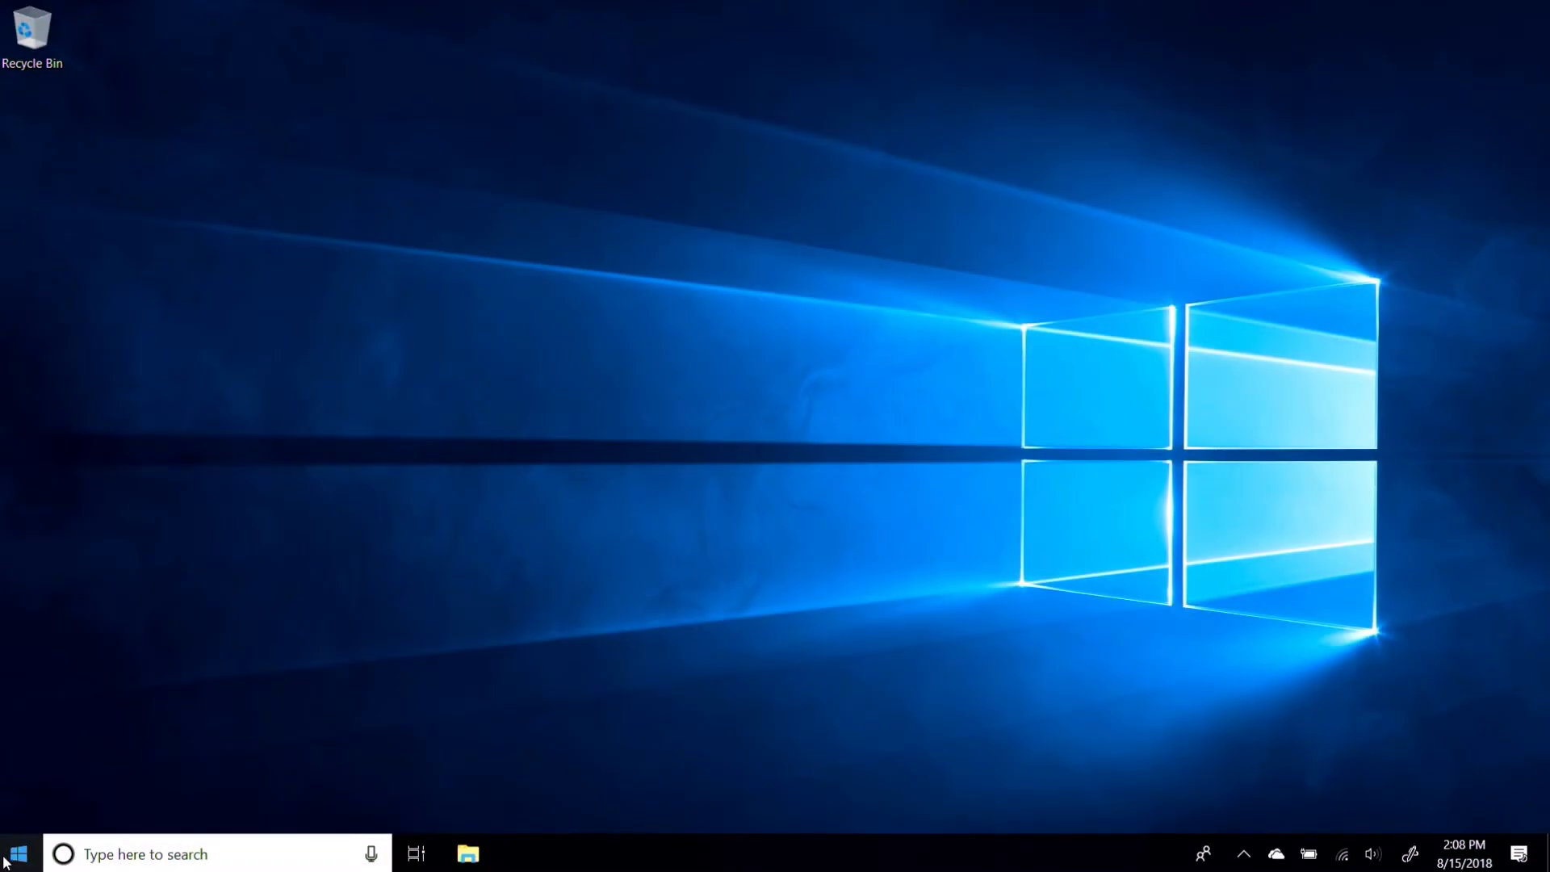
Step: Search Start for 'Xbox Accessories' and launch the app
click(20, 847)
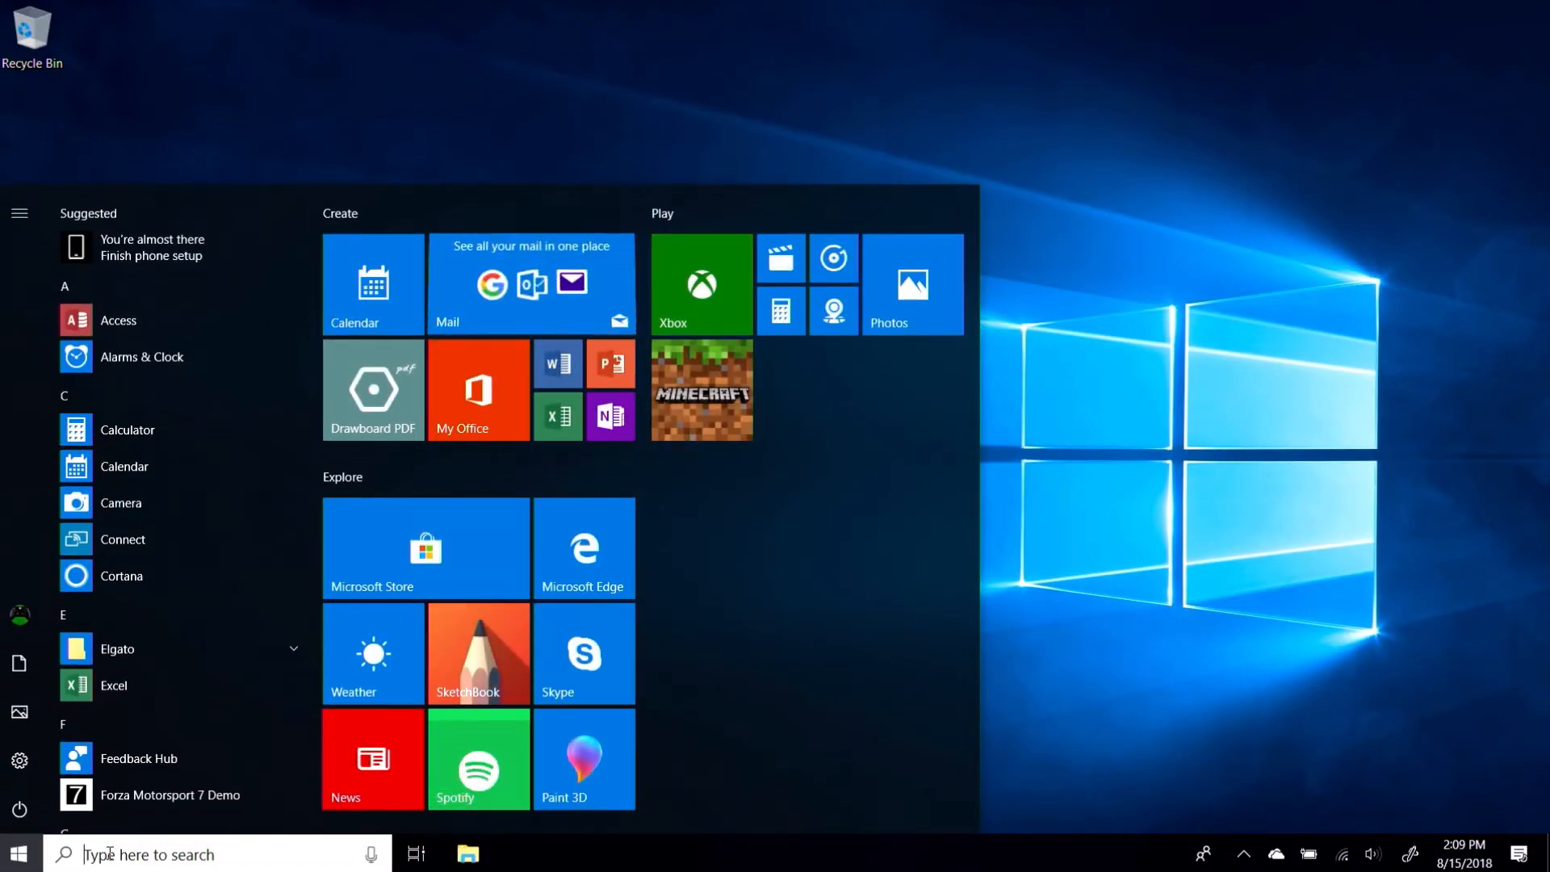
text(Xbox Acce)
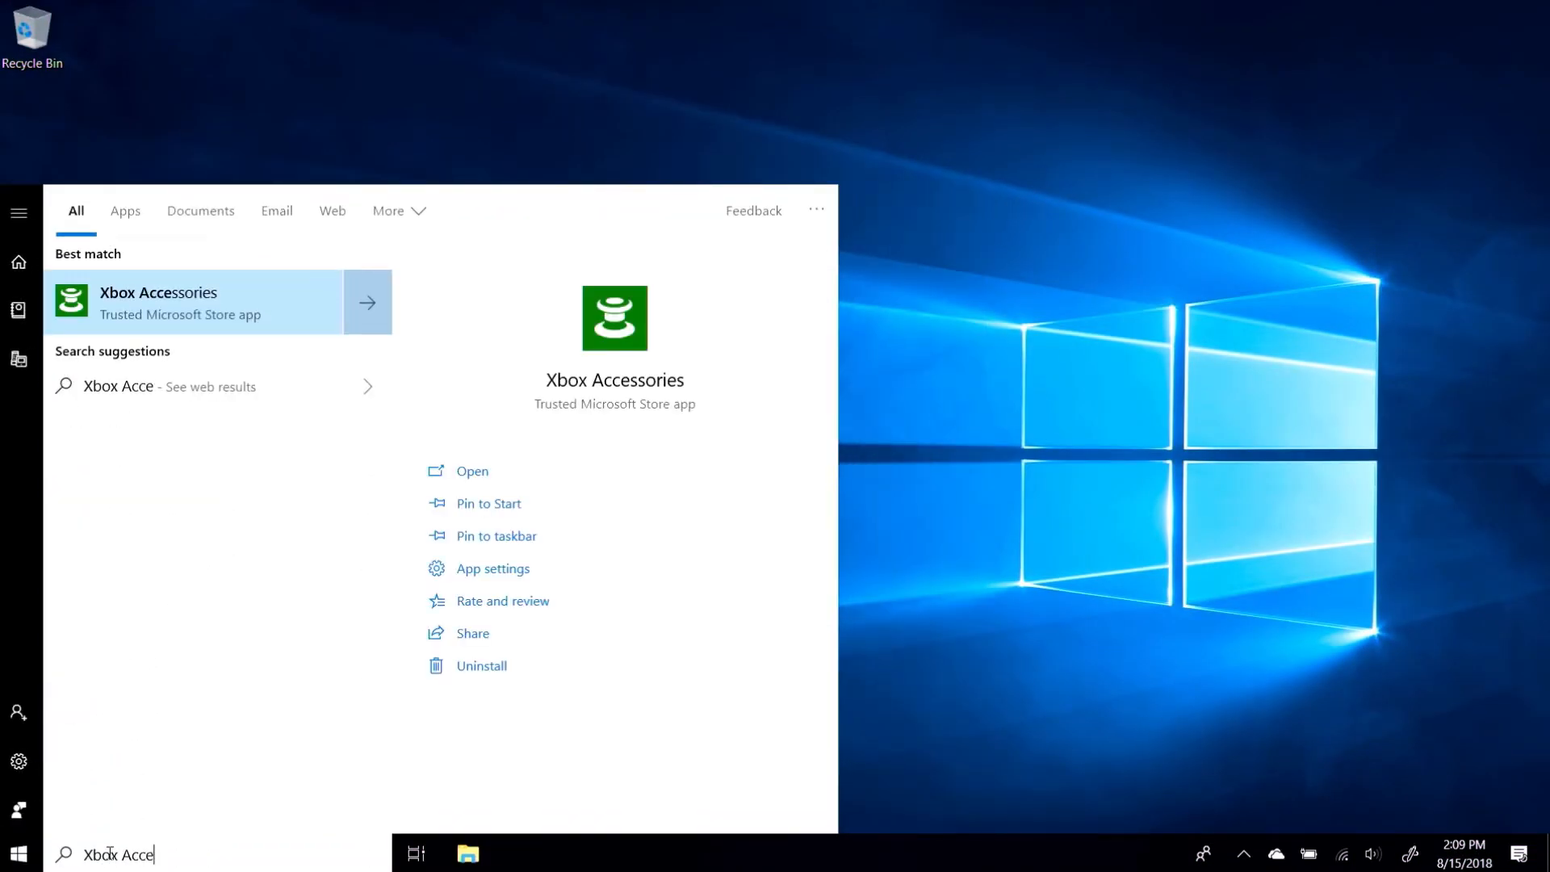
text(ssories)
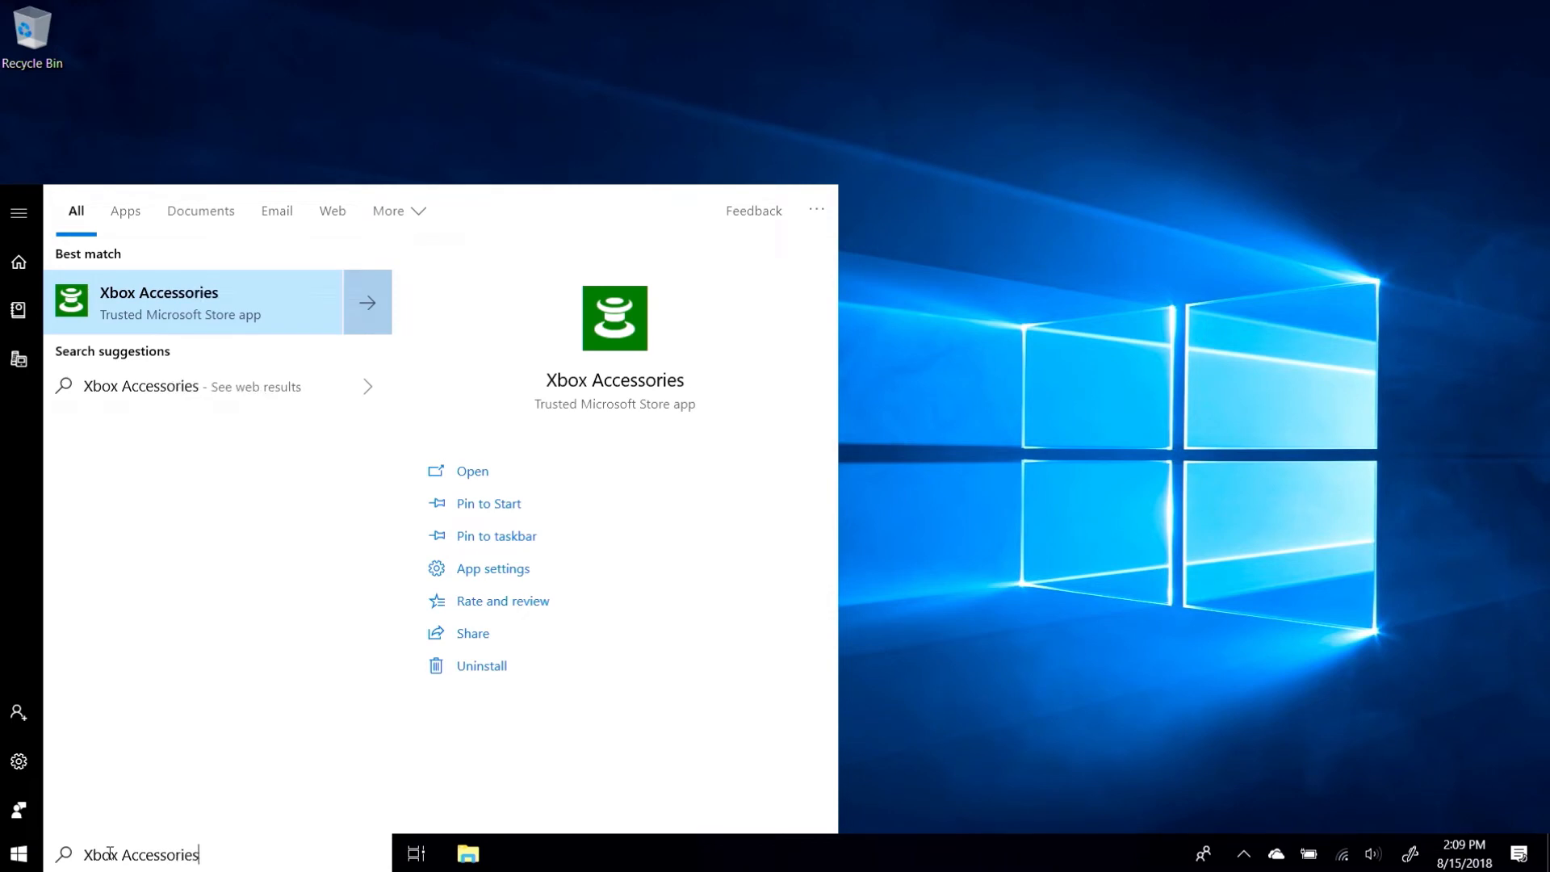
click(159, 302)
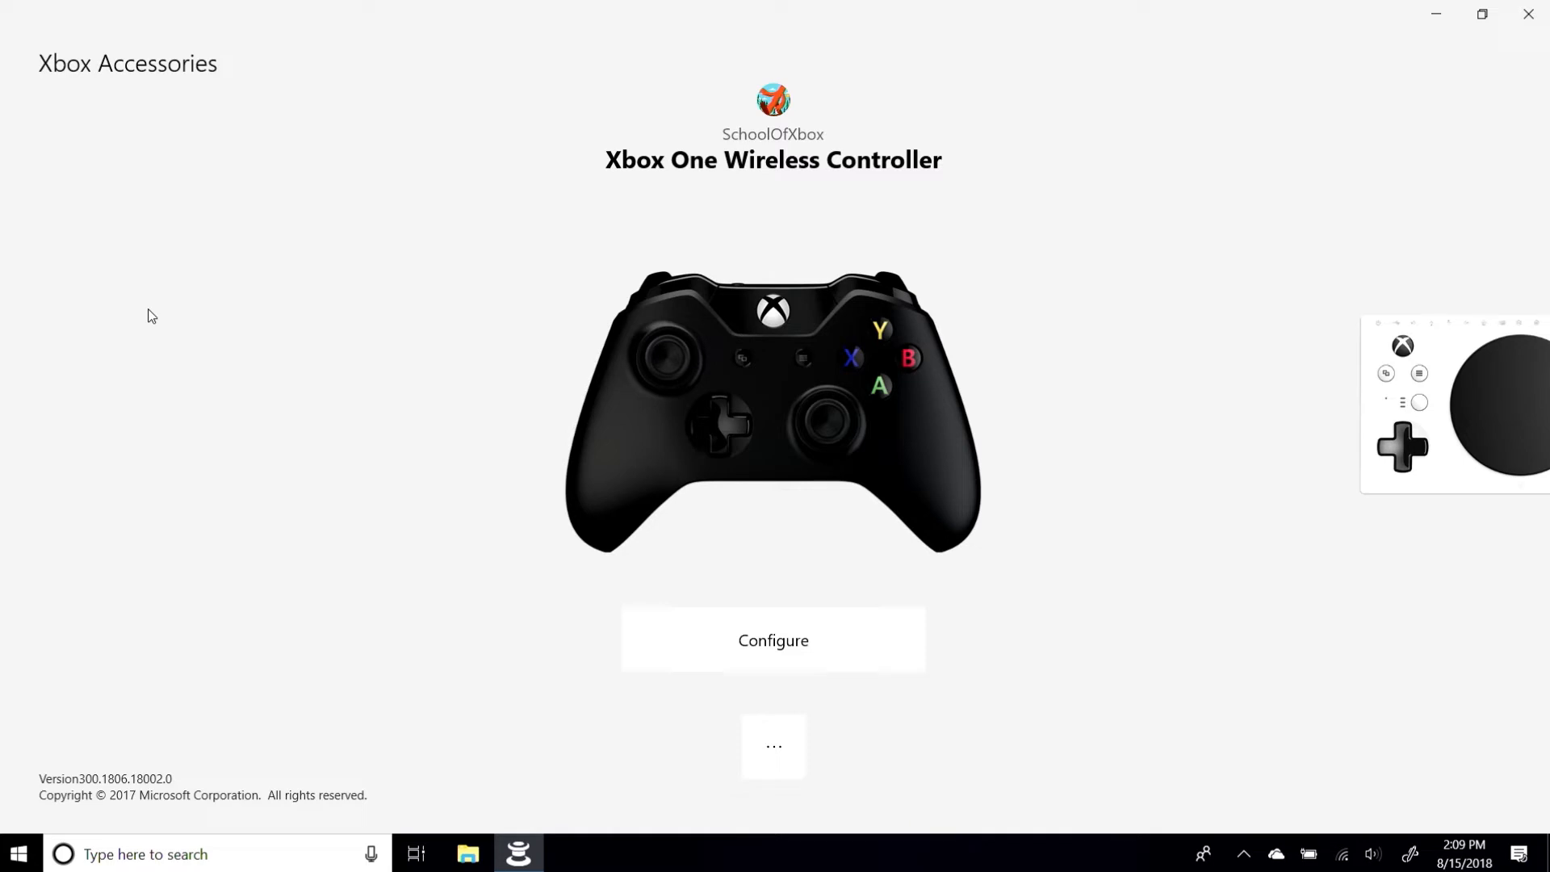
mouse_move(1402, 353)
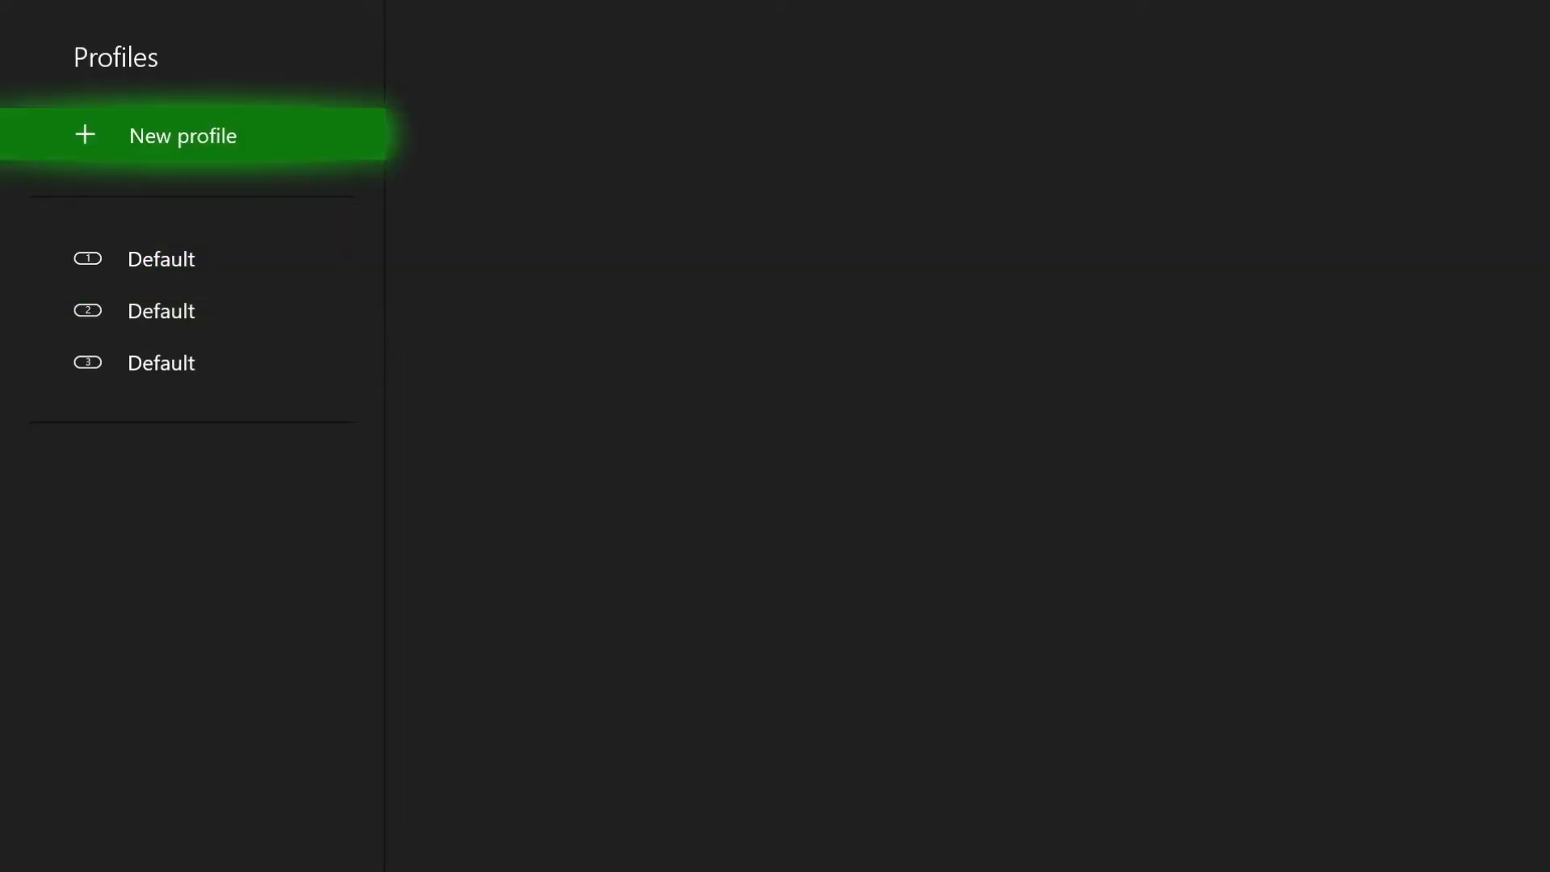
Step: Create a profile named Forza and view its Mapping and Left stick settings
click(183, 135)
text(Forza)
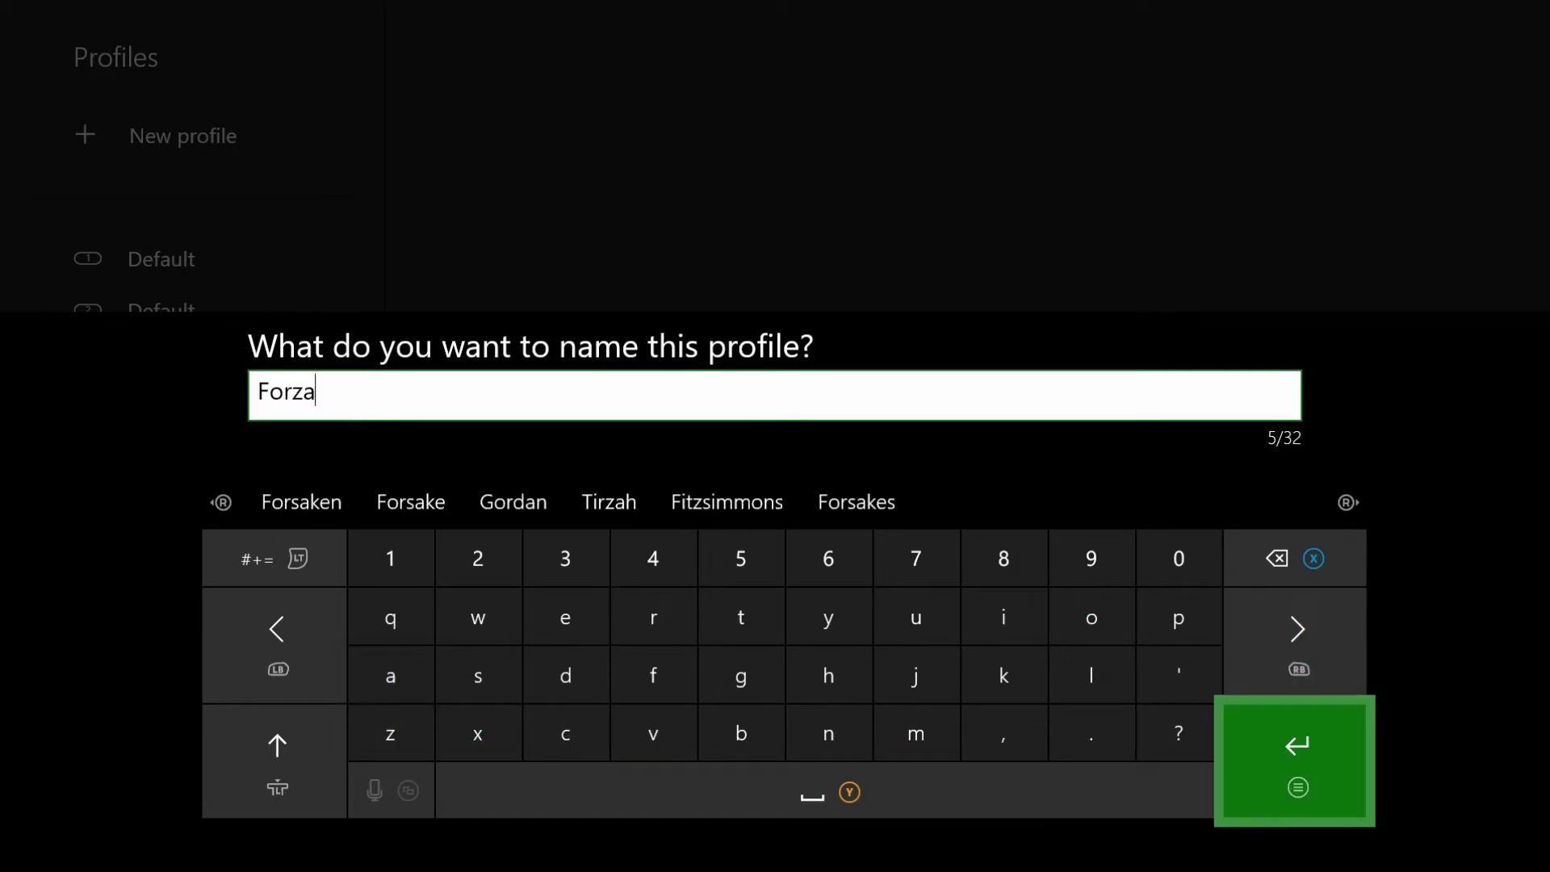
click(1296, 761)
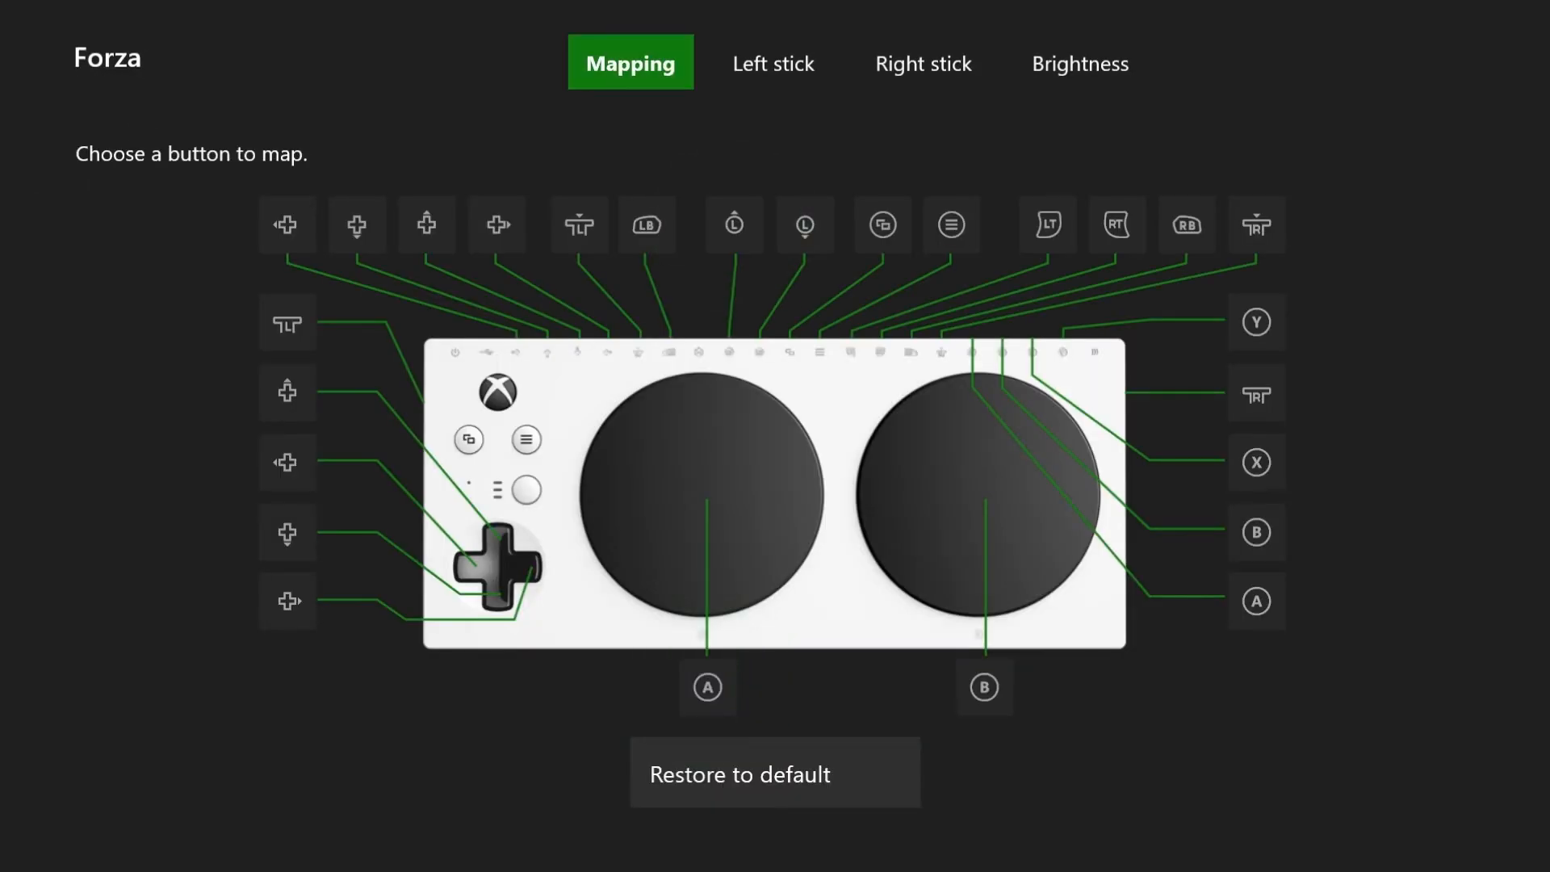
click(773, 63)
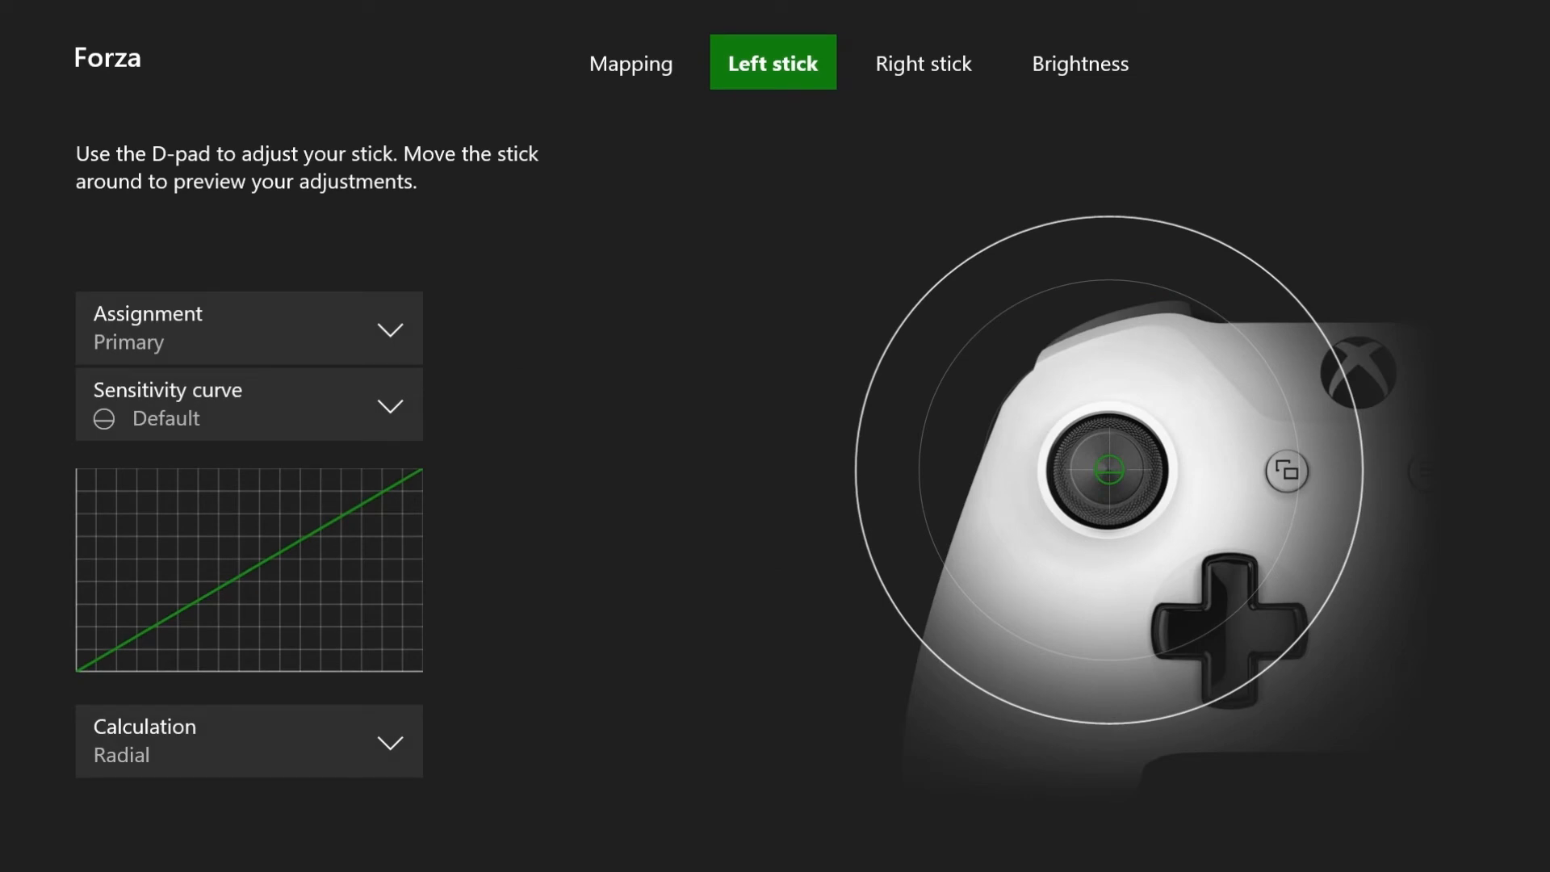
click(1080, 62)
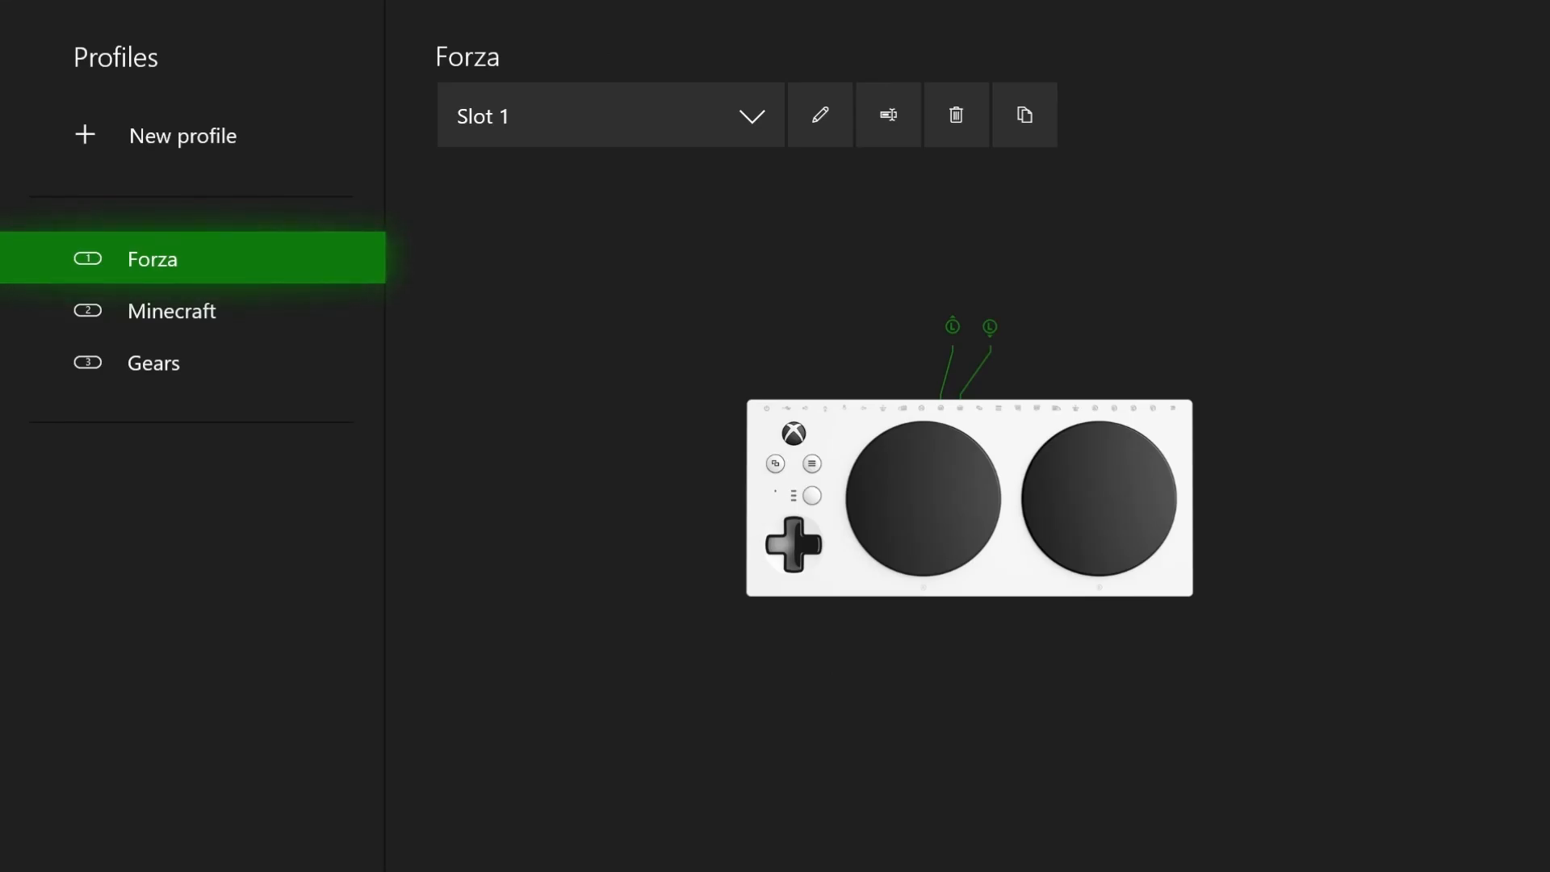
mouse_move(956, 115)
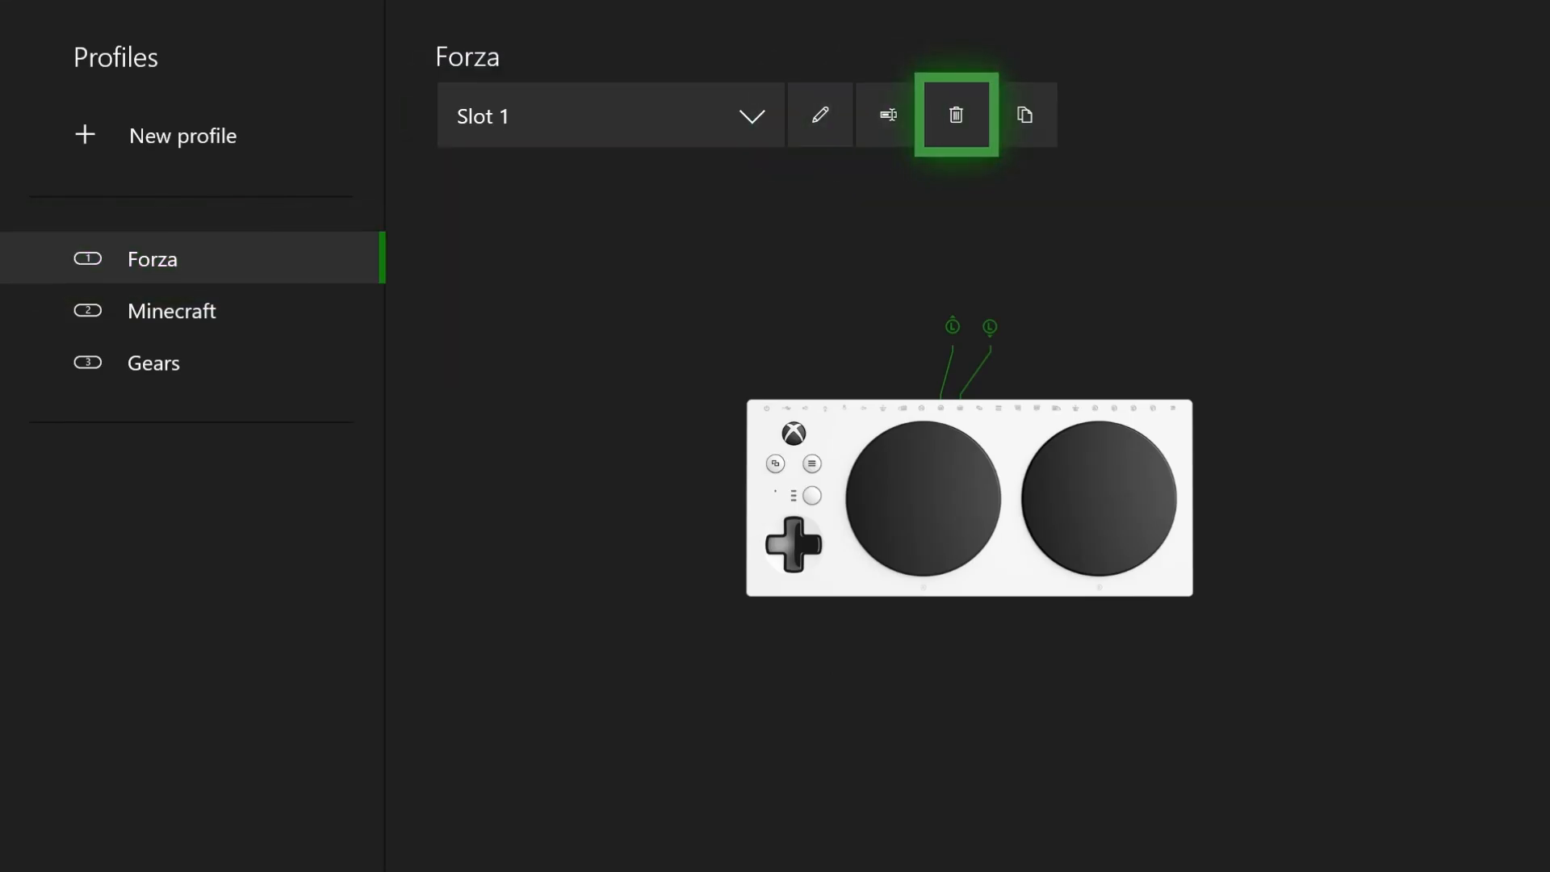
Step: Back out of the Forza profile to the Profiles list
click(956, 114)
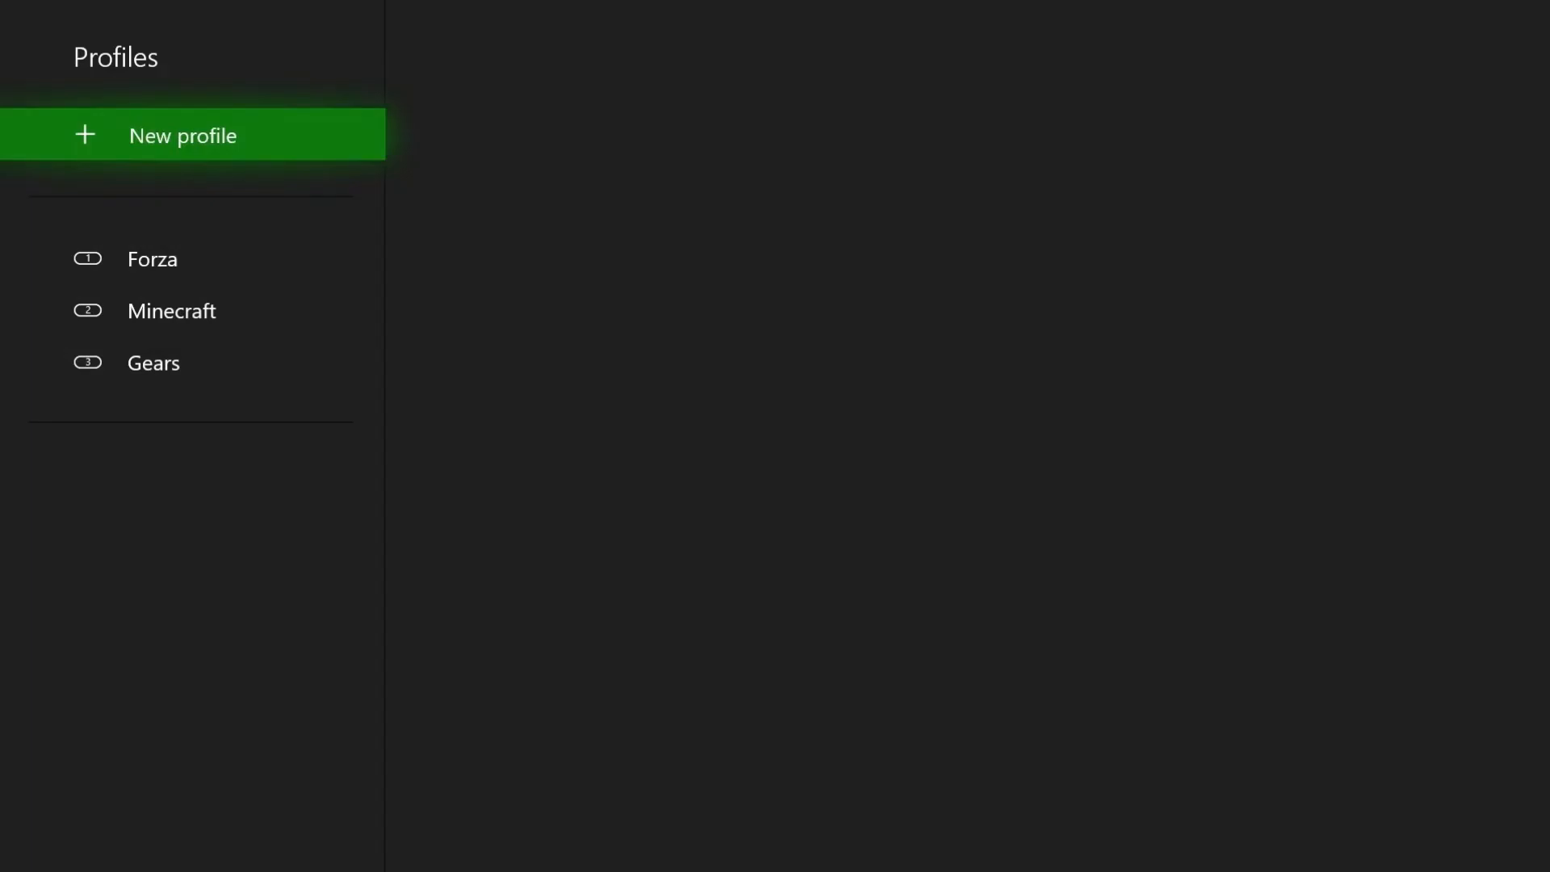